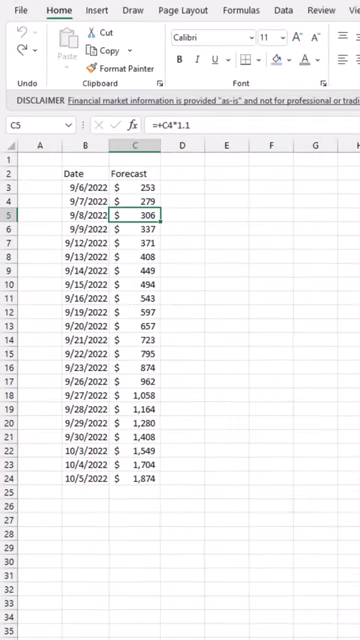
Paste the 306.4325 forecast from C5 into E5 as a plain value via Paste Special
{"action": "key", "text": "Ctrl+c"}
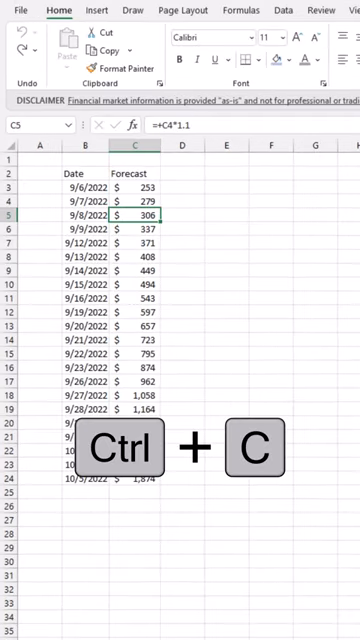
{"action": "key", "text": "Ctrl+c"}
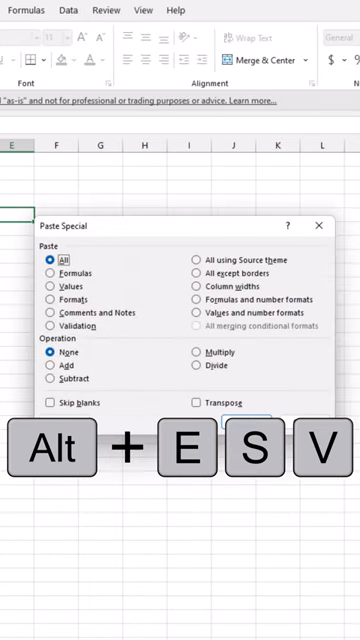
{"action": "left_click", "coordinate": [55, 286]}
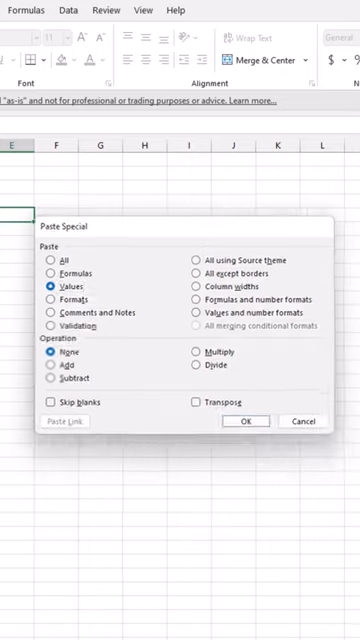
{"action": "left_click", "coordinate": [245, 421]}
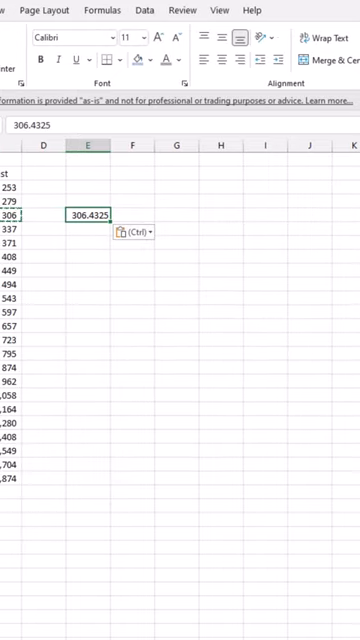
Shade E5 light blue and repeat the same fill on E7 with Ctrl+Y
{"action": "key", "text": "alt"}
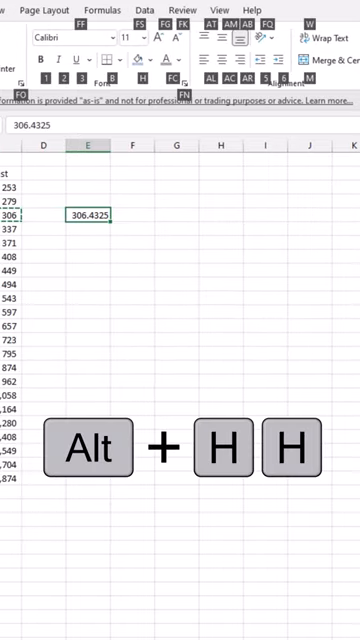
{"action": "left_click", "coordinate": [147, 60]}
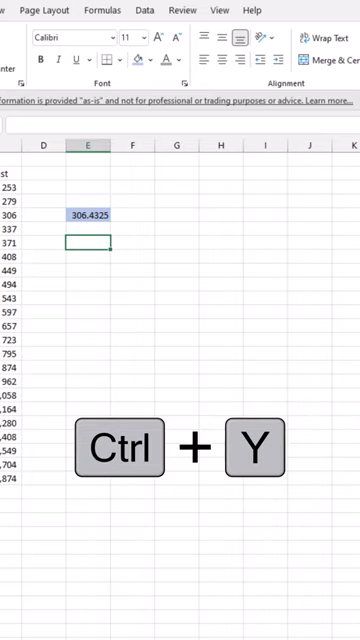
{"action": "key", "text": "ctrl+y"}
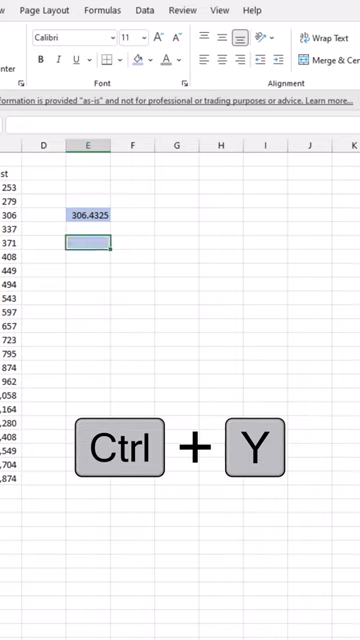
{"action": "key", "text": "ctrl+y"}
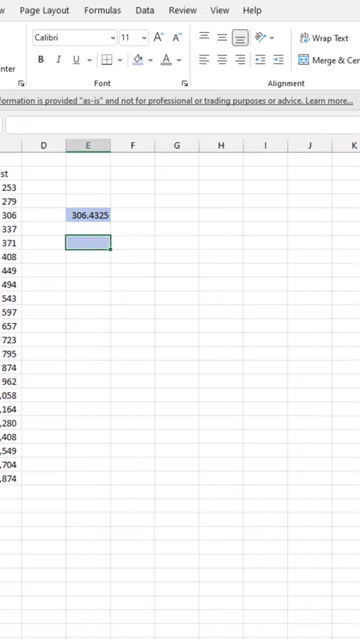